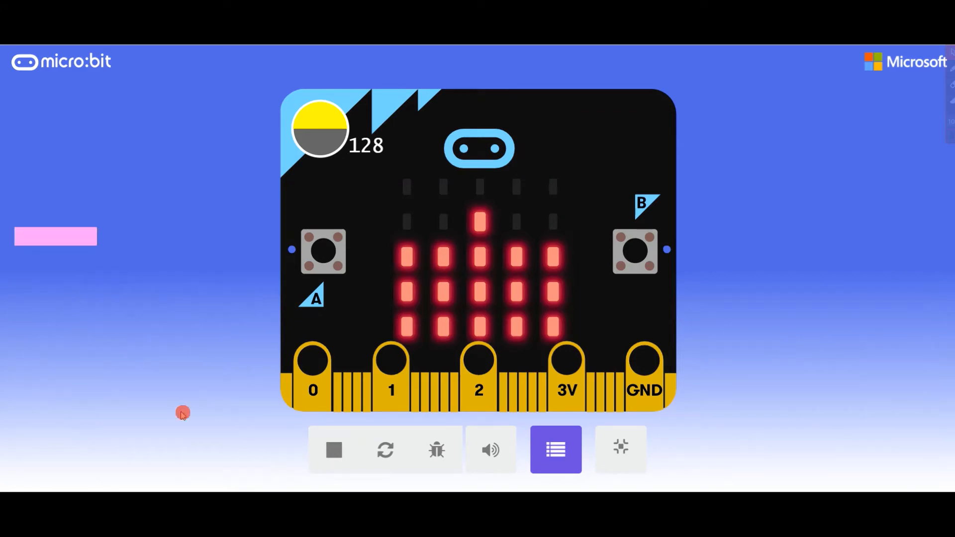
mouse_move(280, 429)
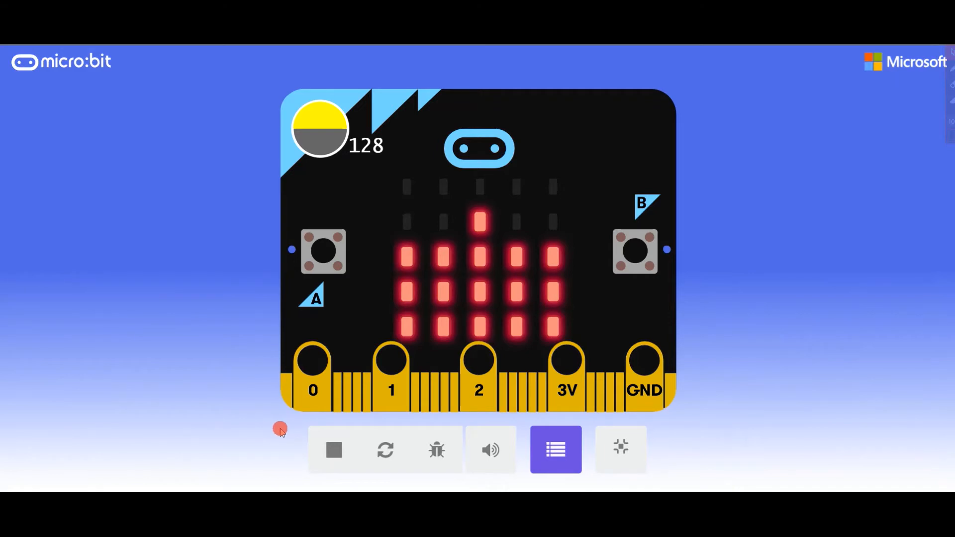
mouse_move(261, 405)
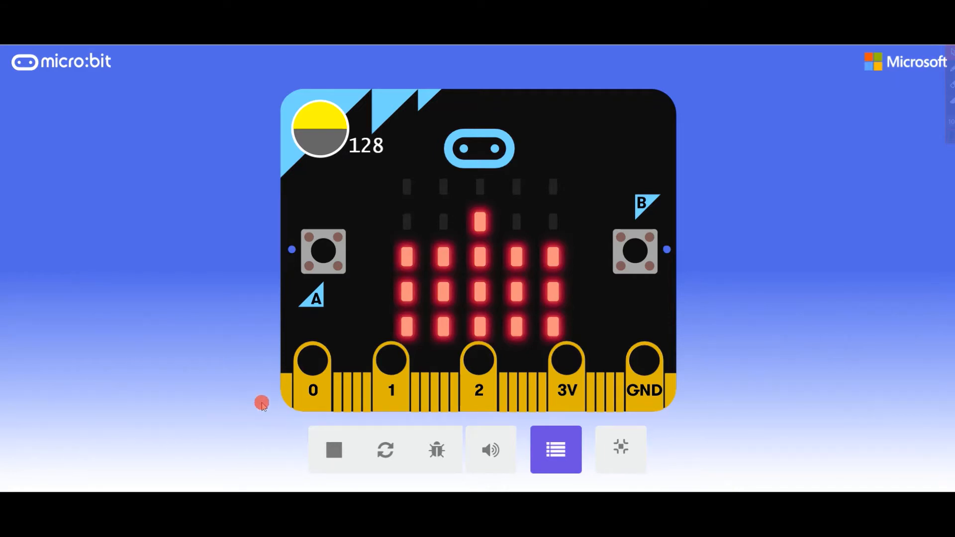
mouse_move(274, 221)
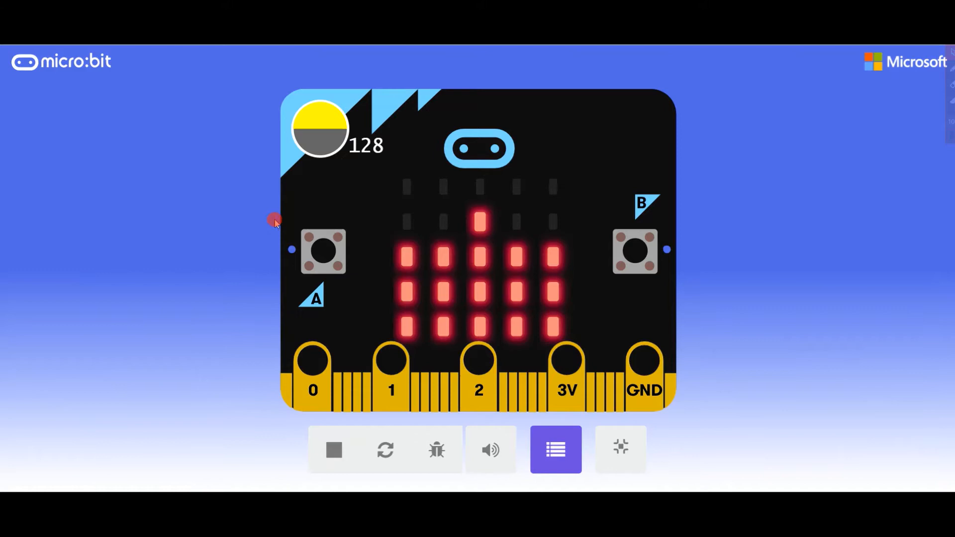
mouse_move(408, 117)
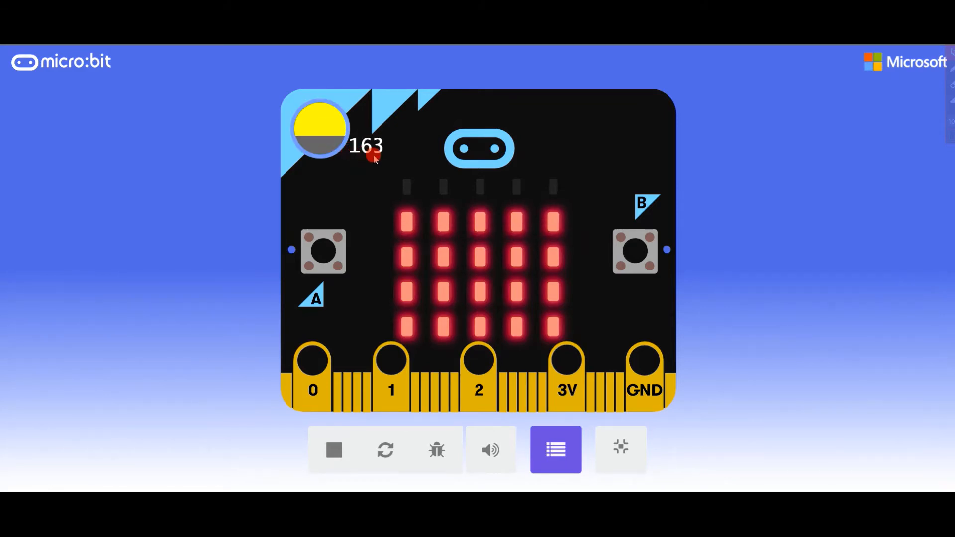
Raise the simulated light level to 163 and press button A to show the reading
click(323, 252)
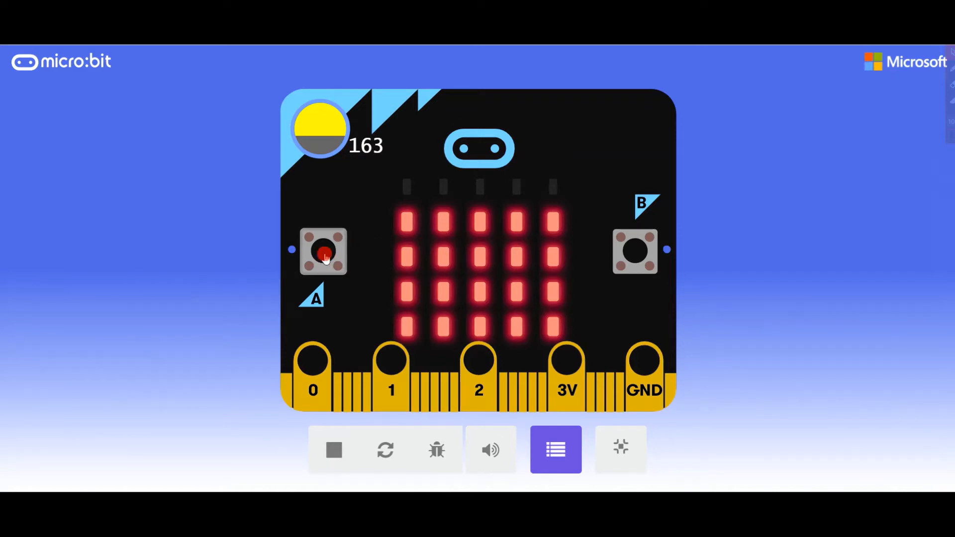
click(323, 252)
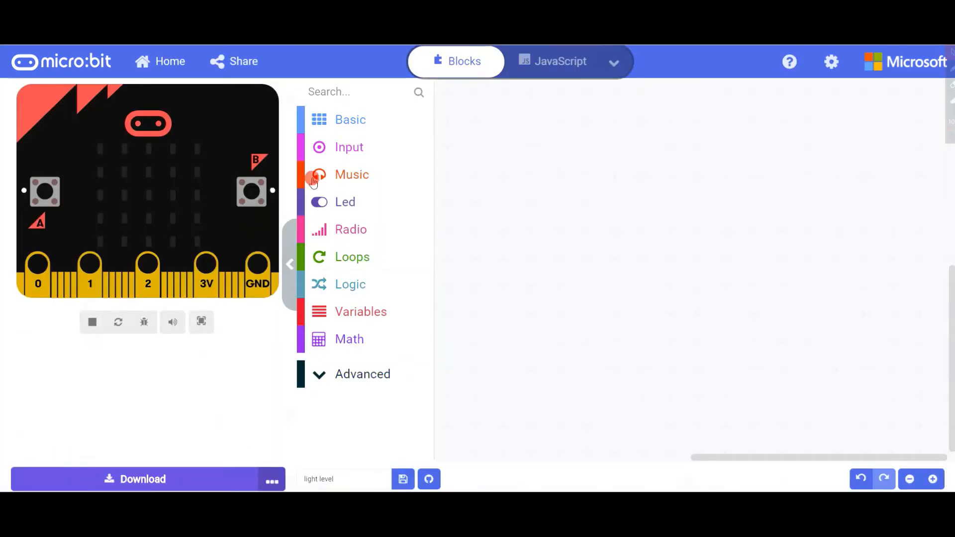
mouse_move(317, 128)
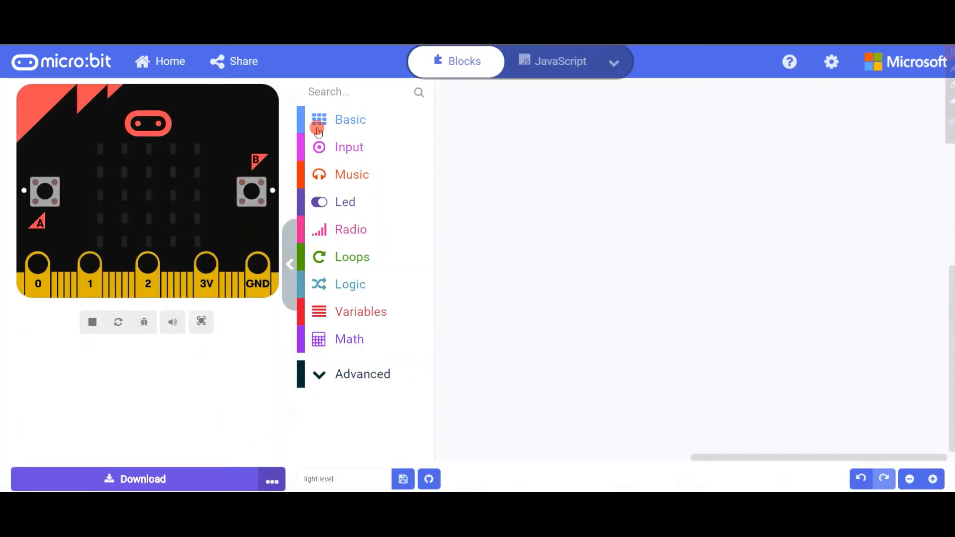
Drag a forever block from the Basic category onto the empty workspace
click(351, 119)
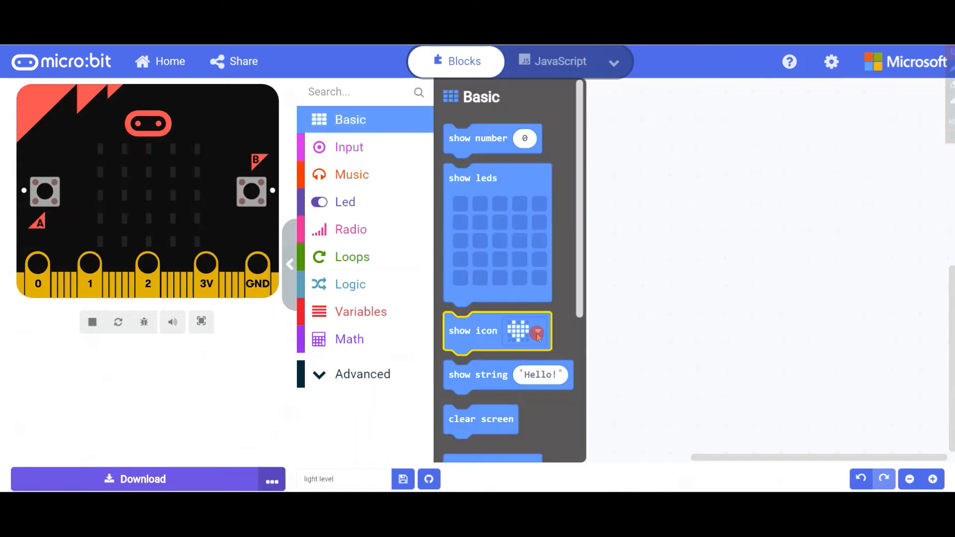
scroll(down, 3)
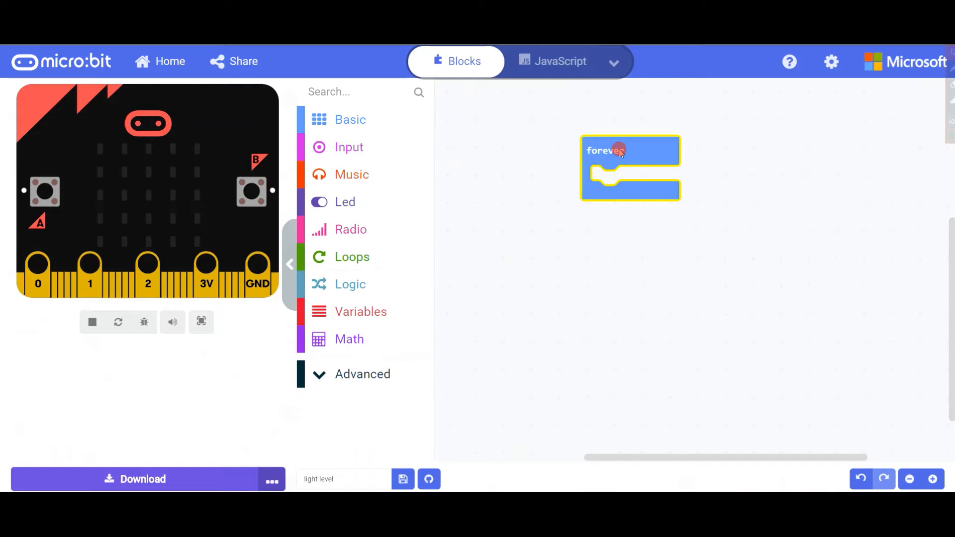
click(92, 322)
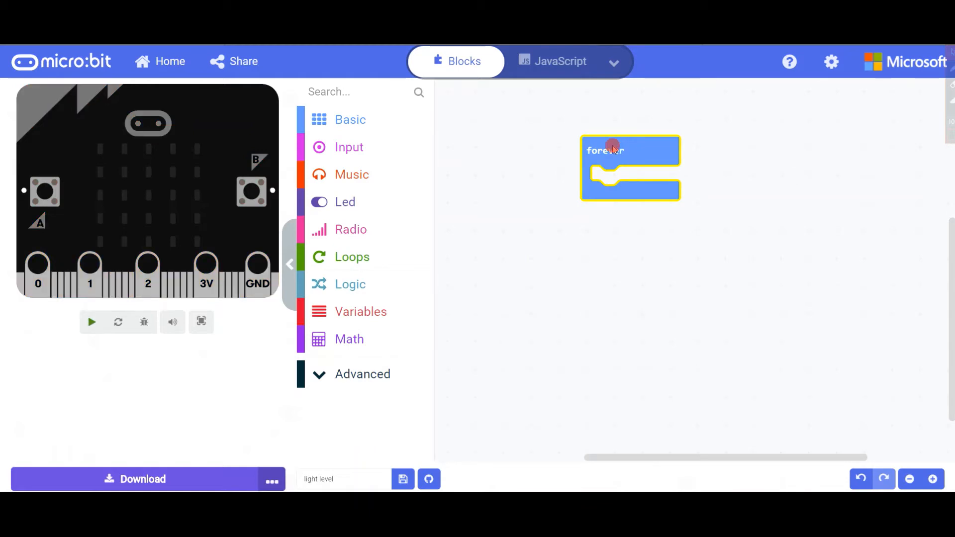
click(92, 322)
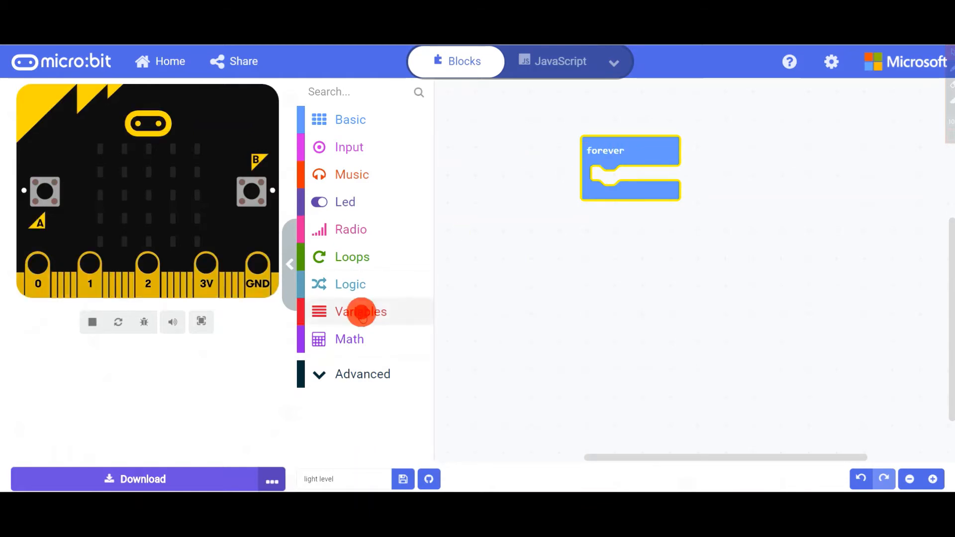
click(360, 311)
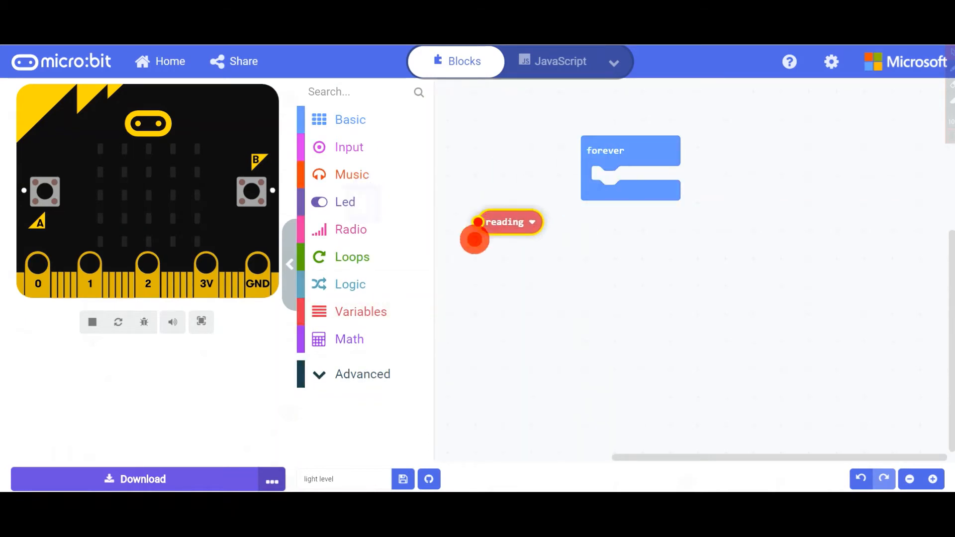
Place 'set reading to light level' inside the forever loop
click(360, 312)
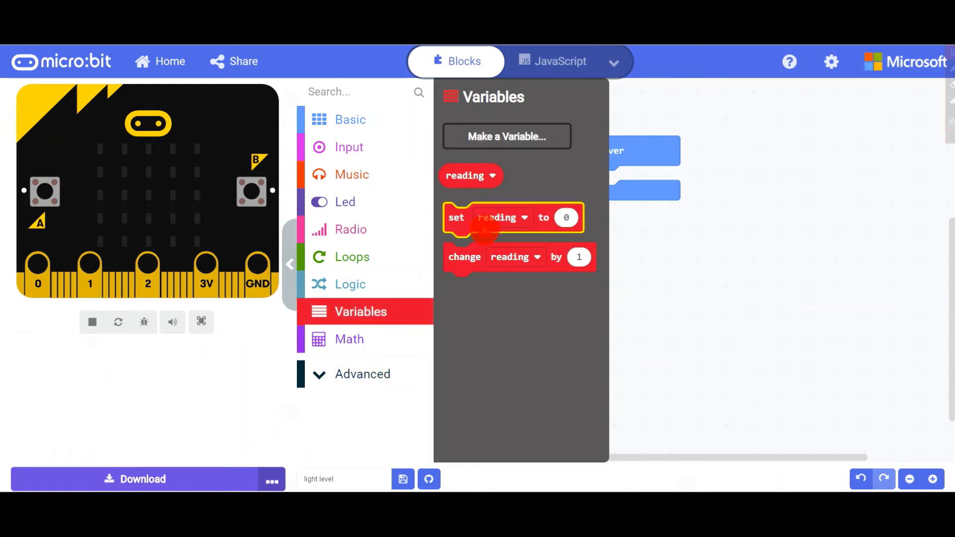
drag(456, 217, 633, 180)
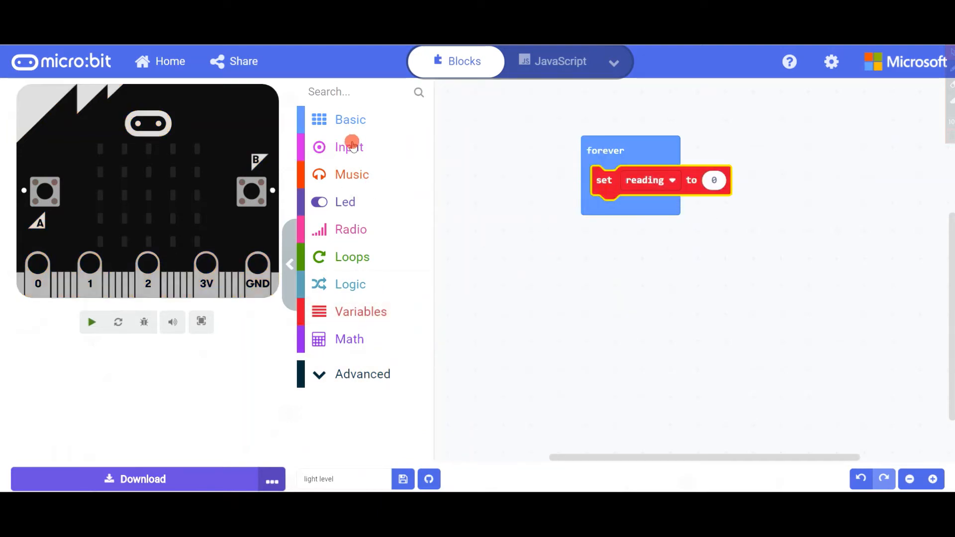
click(348, 146)
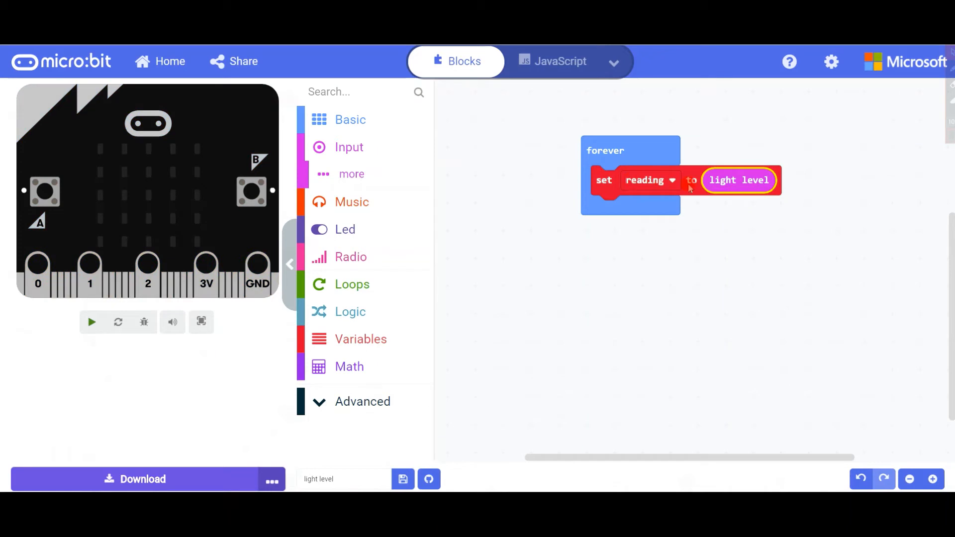
click(92, 322)
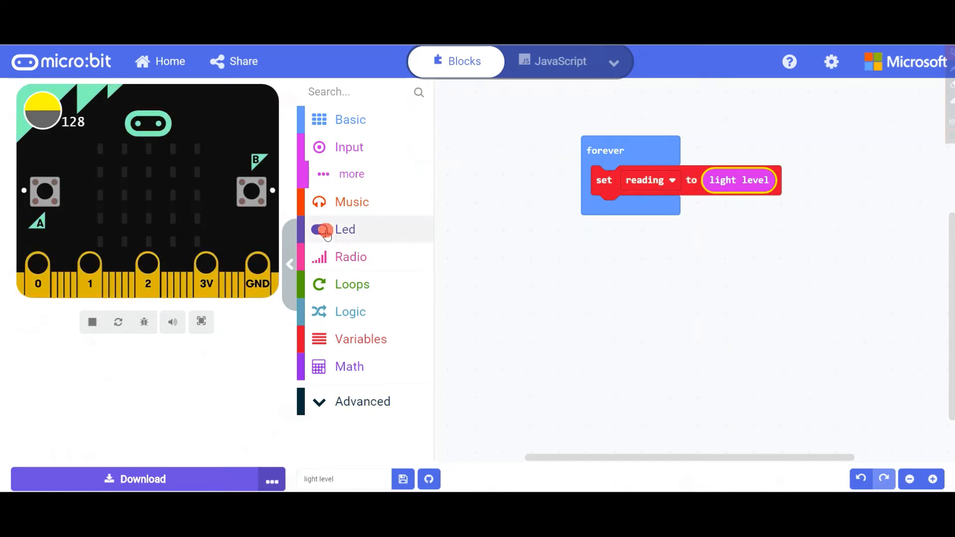
Add 'plot bar graph of reading up to 225' below the set reading block
click(345, 230)
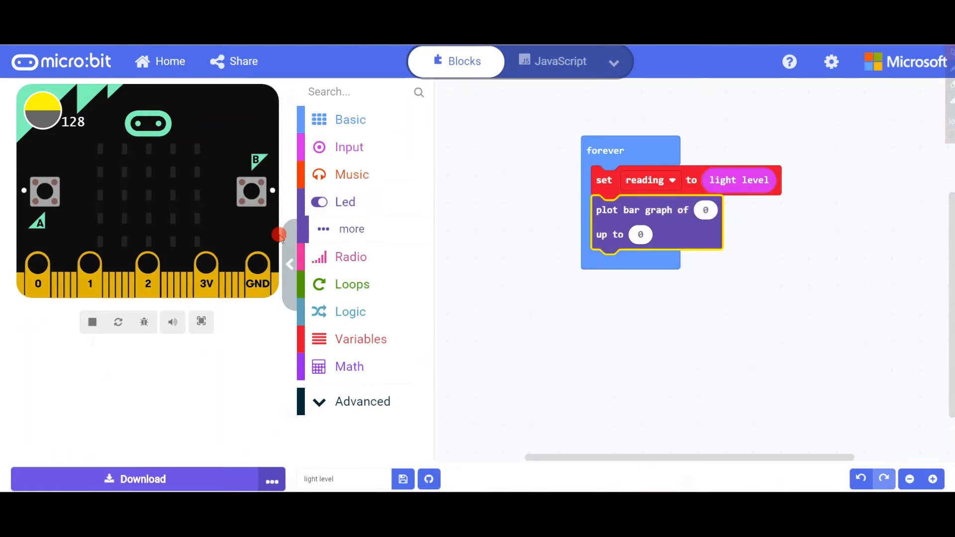
click(92, 322)
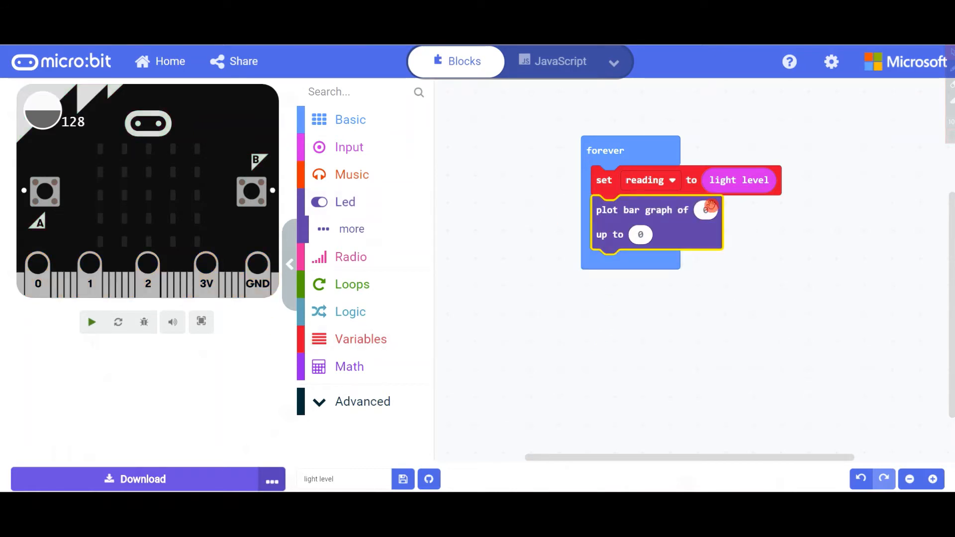
click(360, 338)
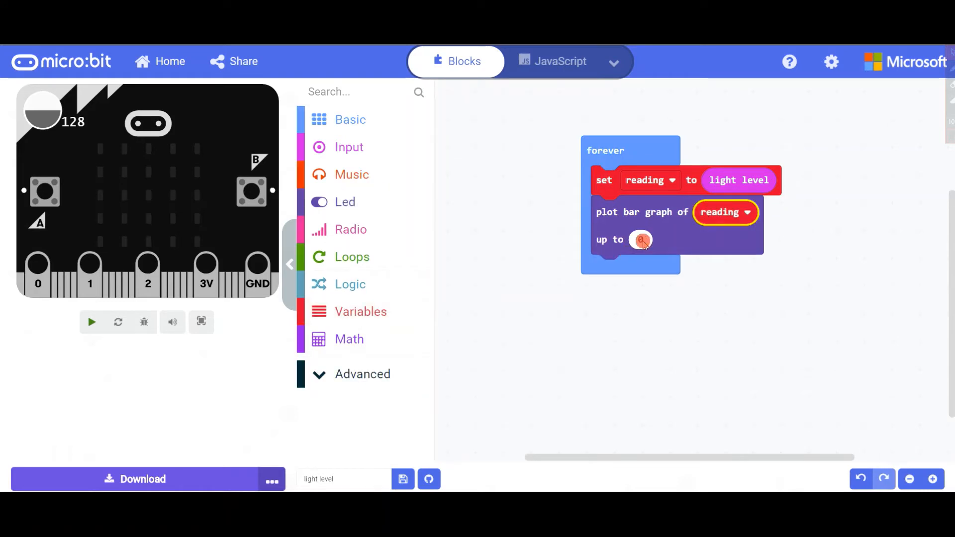
click(90, 322)
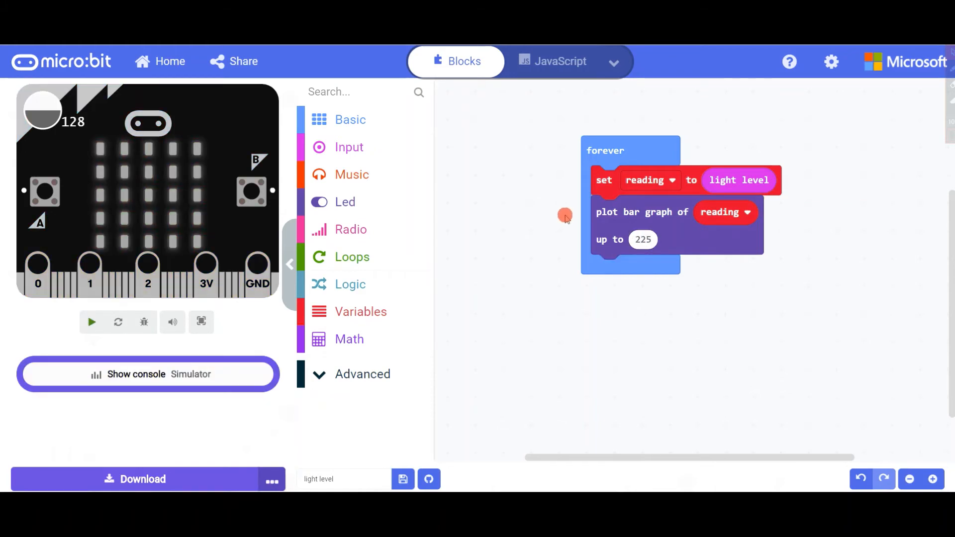
click(350, 284)
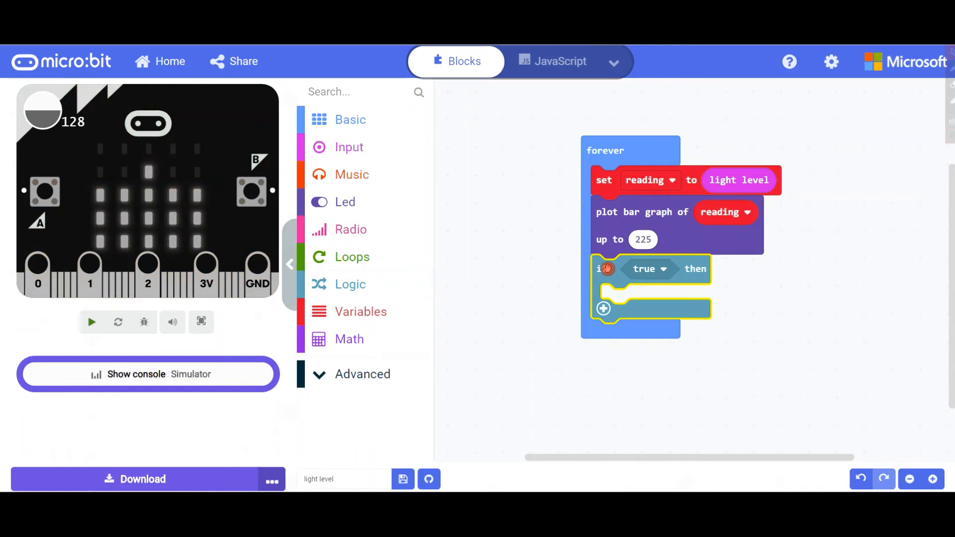
Replace the if block's 'true' condition with 'button A is pressed'
click(90, 323)
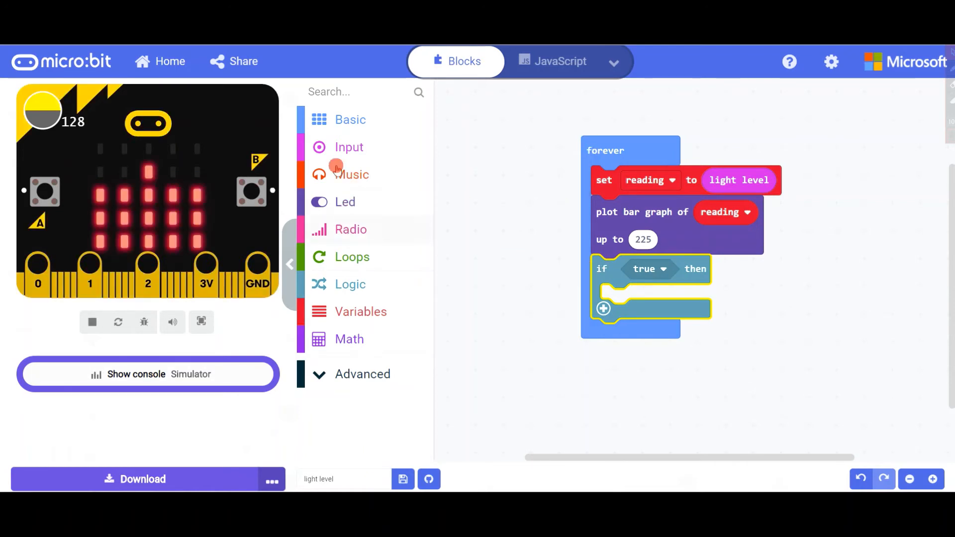
click(350, 147)
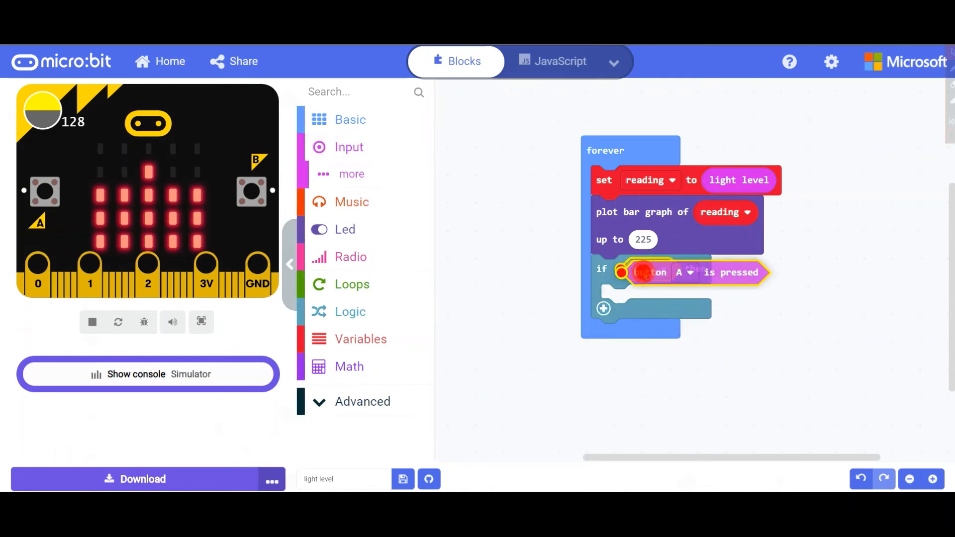
click(91, 322)
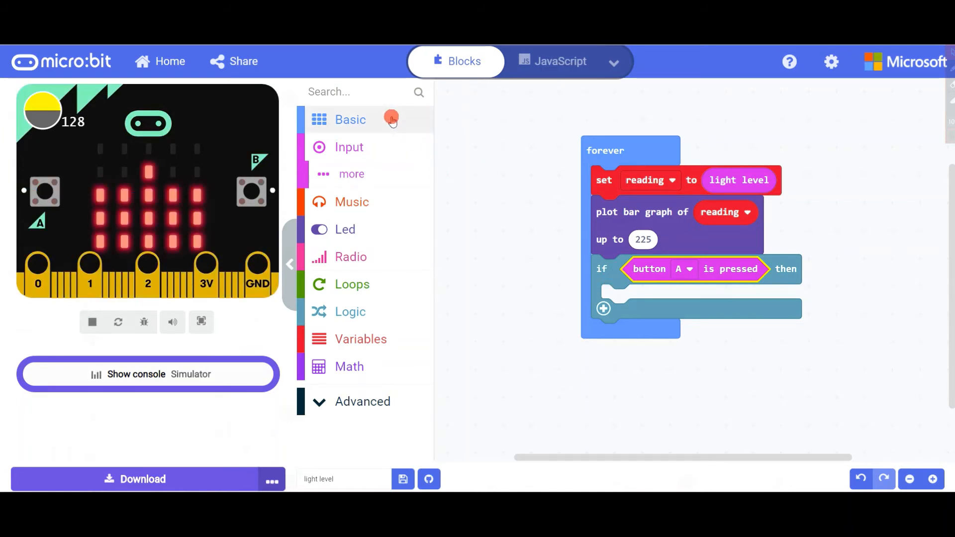
click(351, 120)
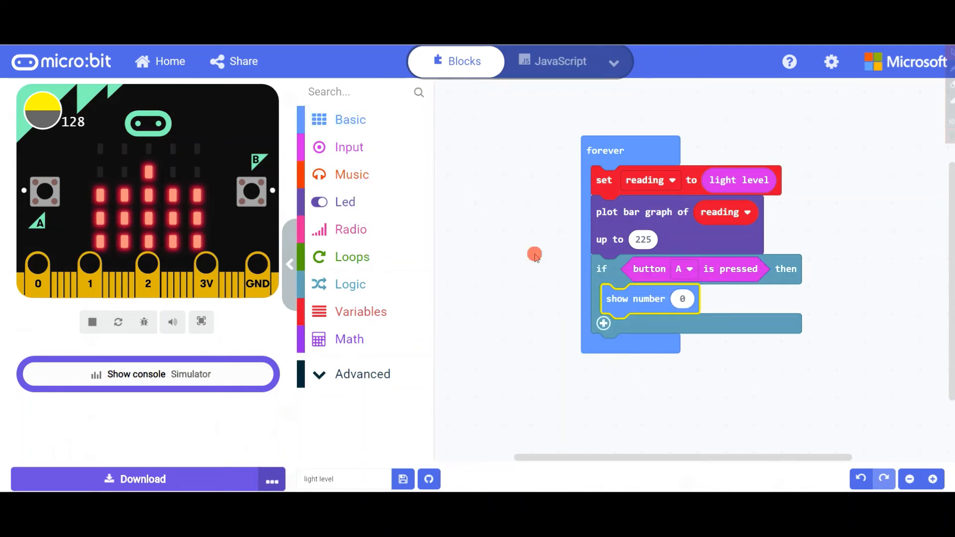
mouse_move(349, 312)
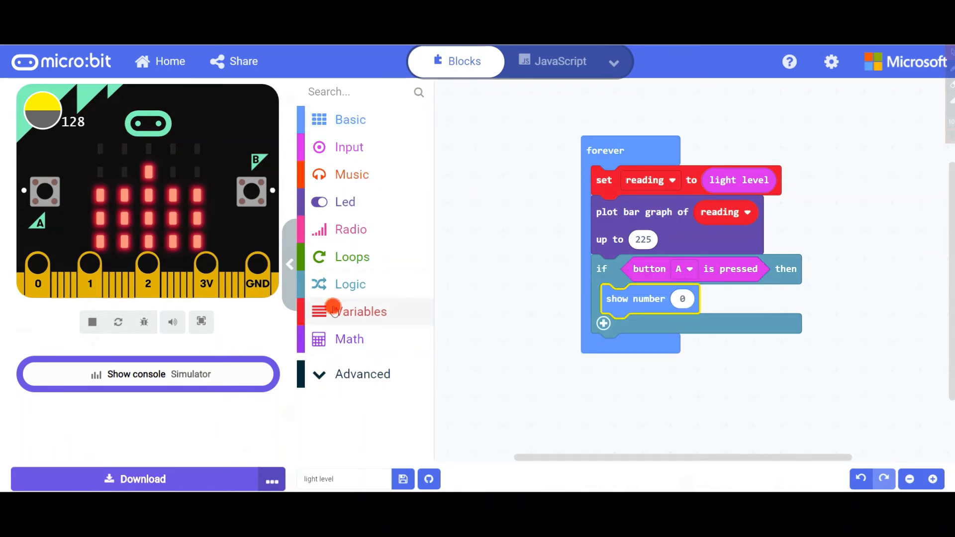
Put a show number block displaying the reading variable inside the if block
click(360, 312)
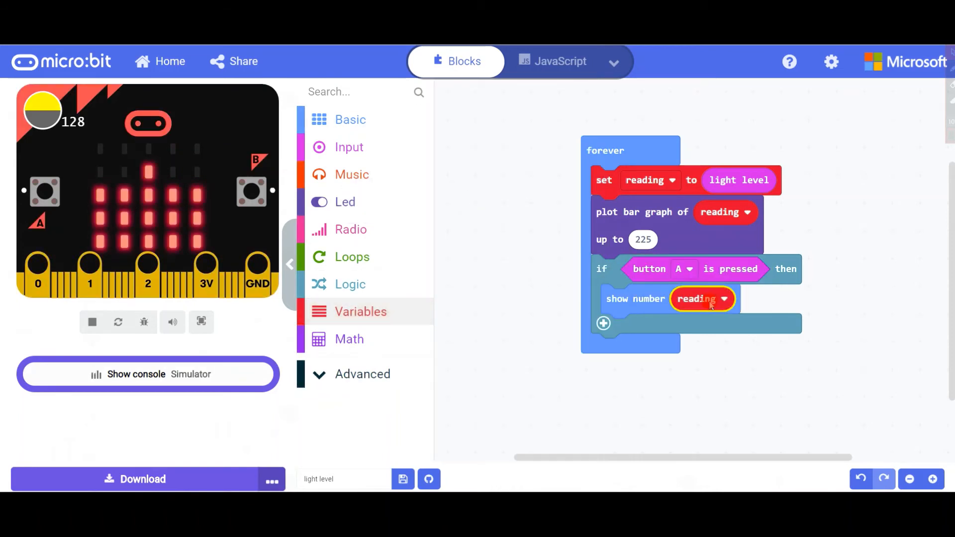
click(91, 323)
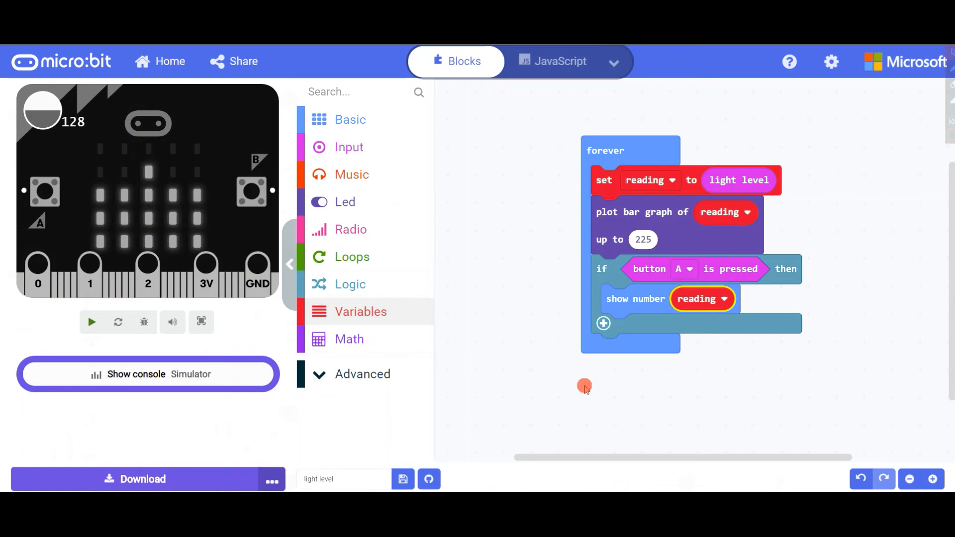
click(91, 322)
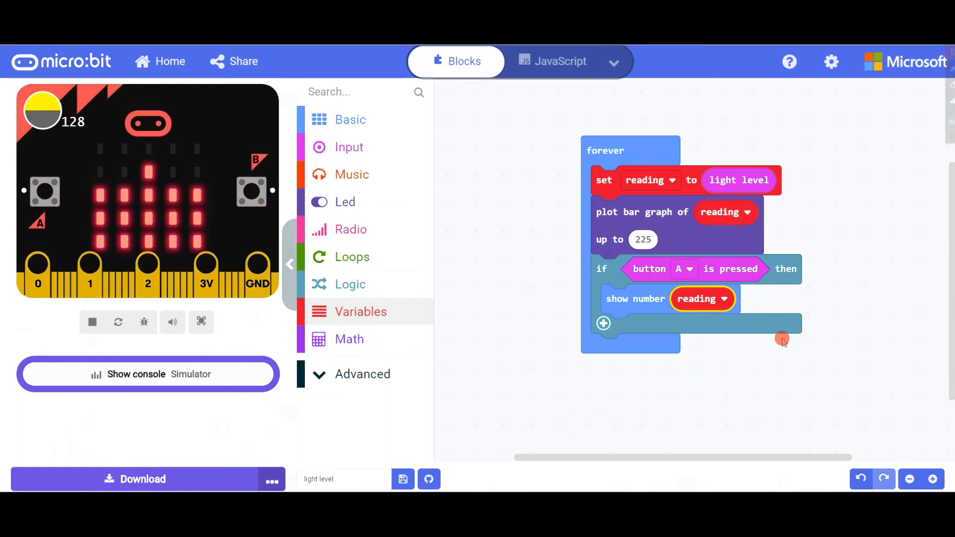
click(201, 322)
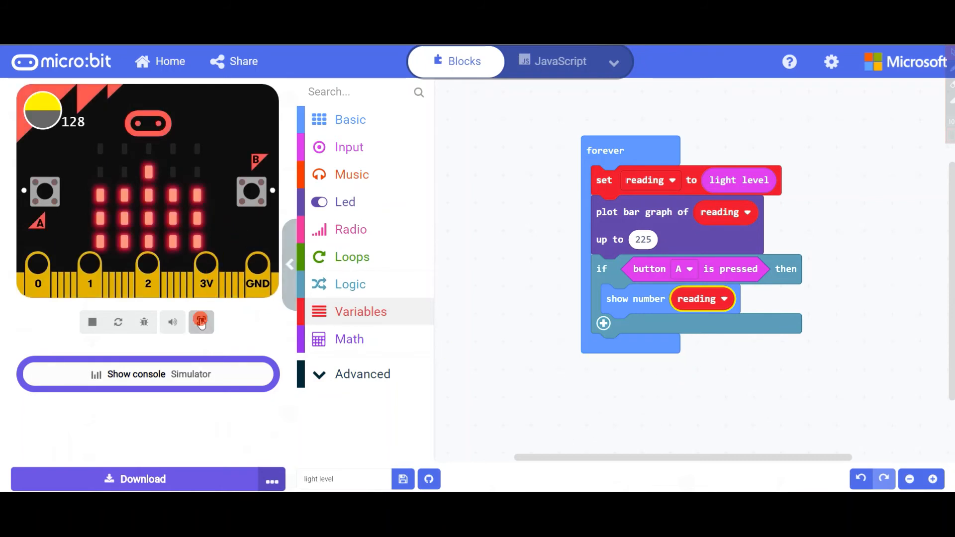
Go full screen, set the light level to 209, and press button A twice
click(201, 322)
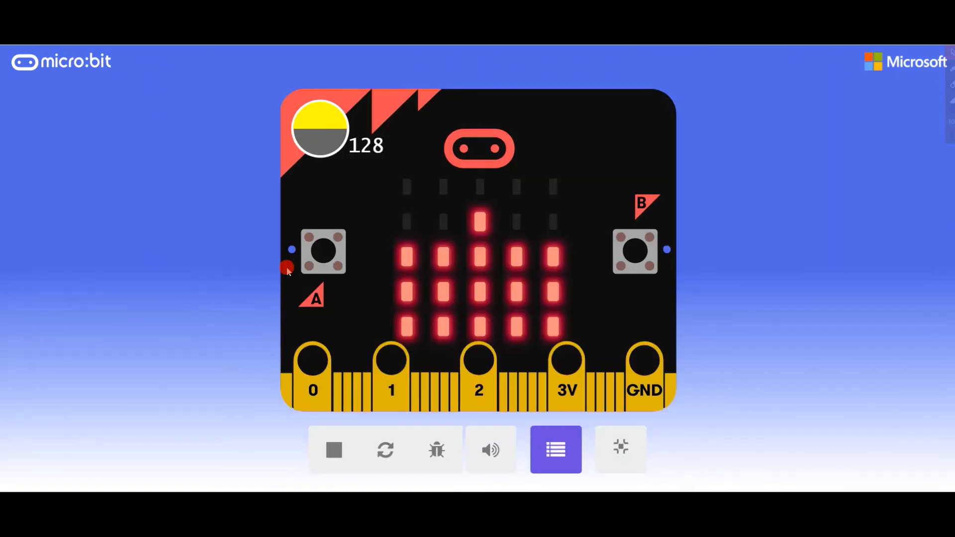
click(323, 251)
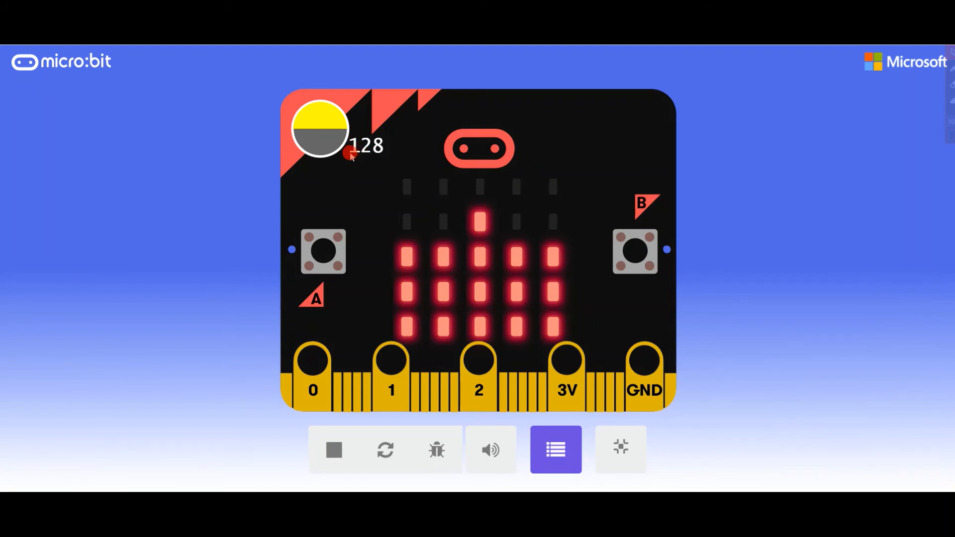
mouse_move(461, 250)
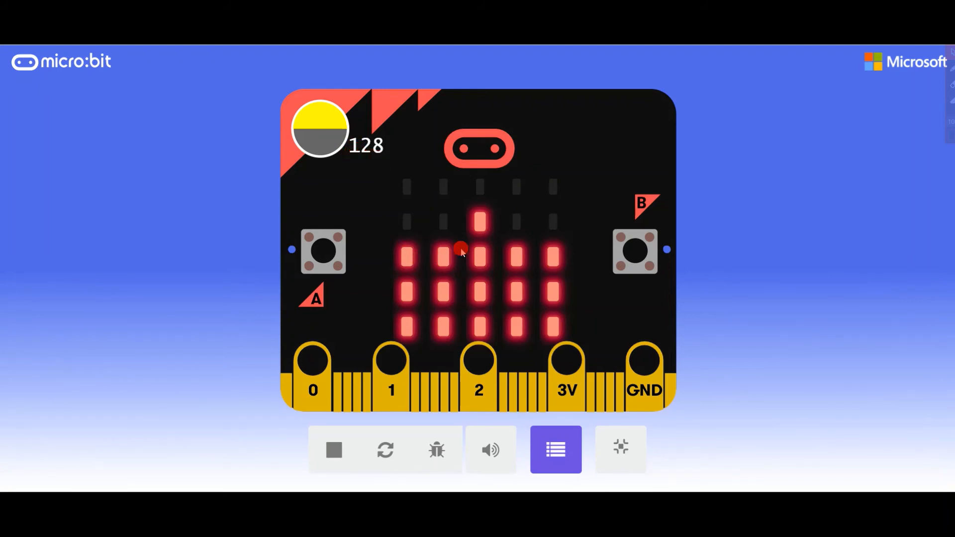
mouse_move(526, 233)
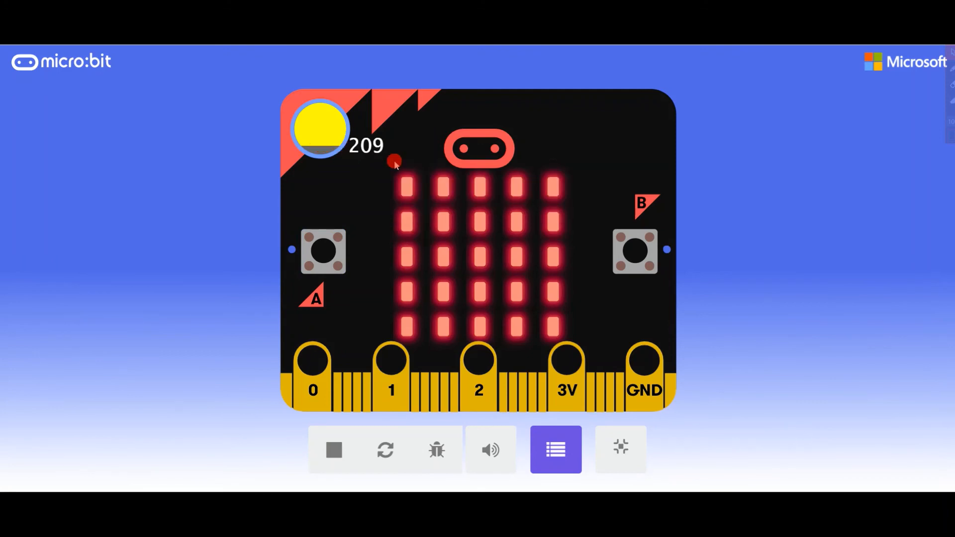
click(323, 252)
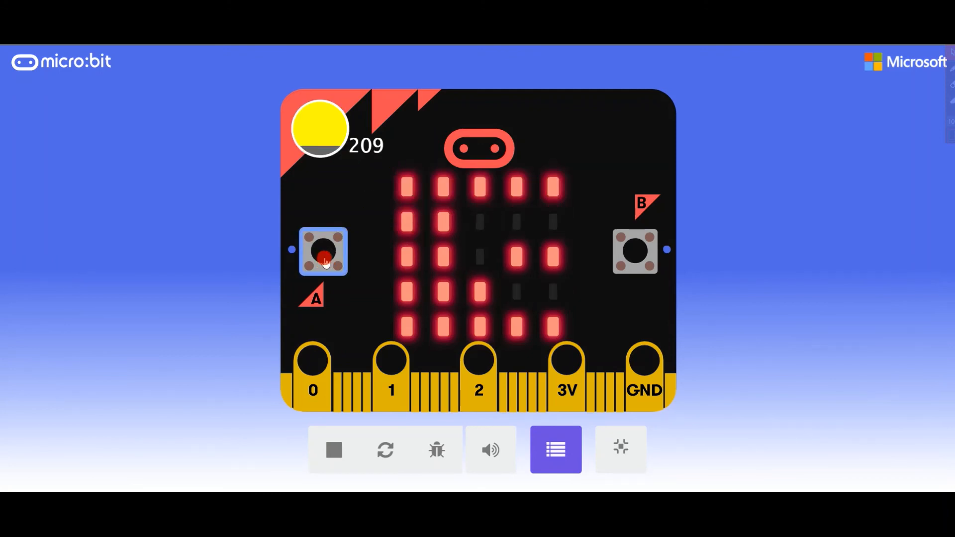
click(323, 251)
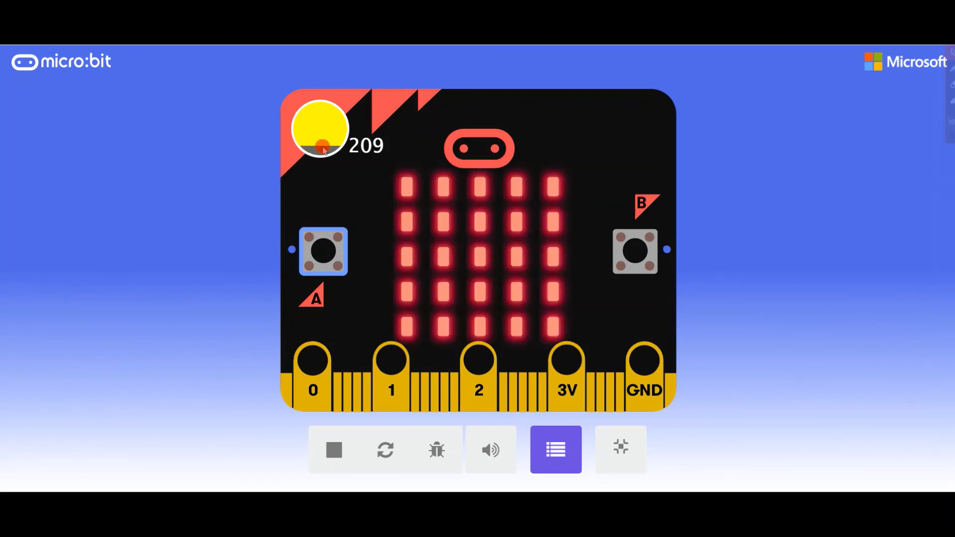
Lower the light level to 62 and press button A twice to show the reading
click(320, 128)
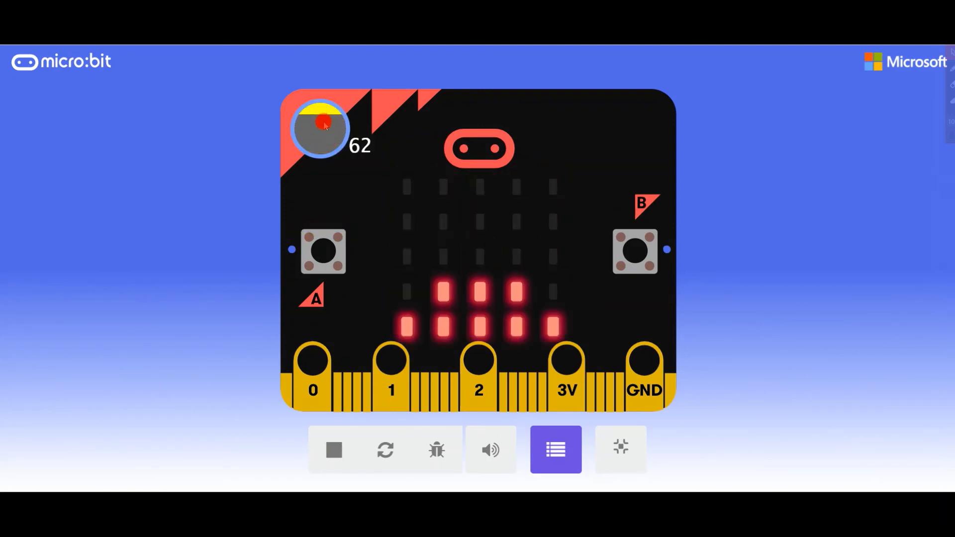
click(323, 250)
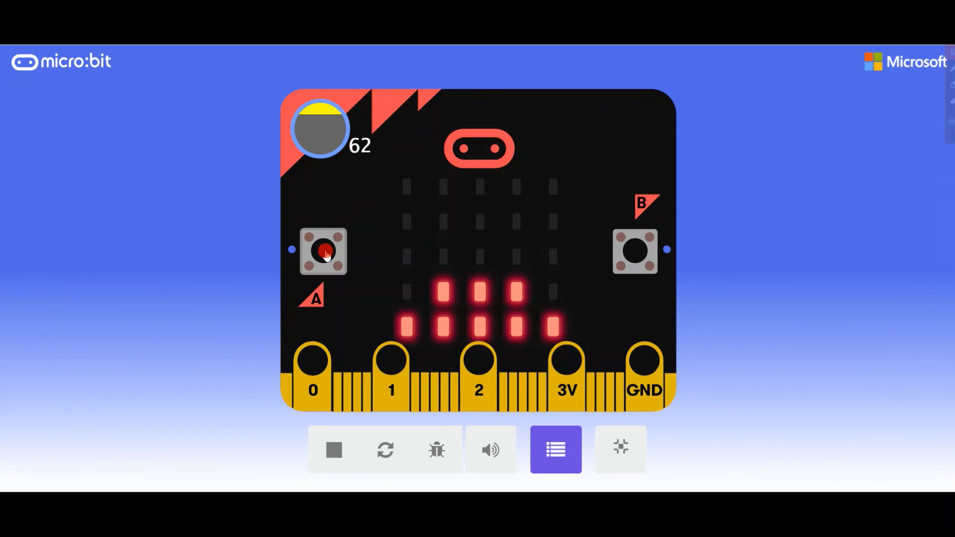
click(324, 252)
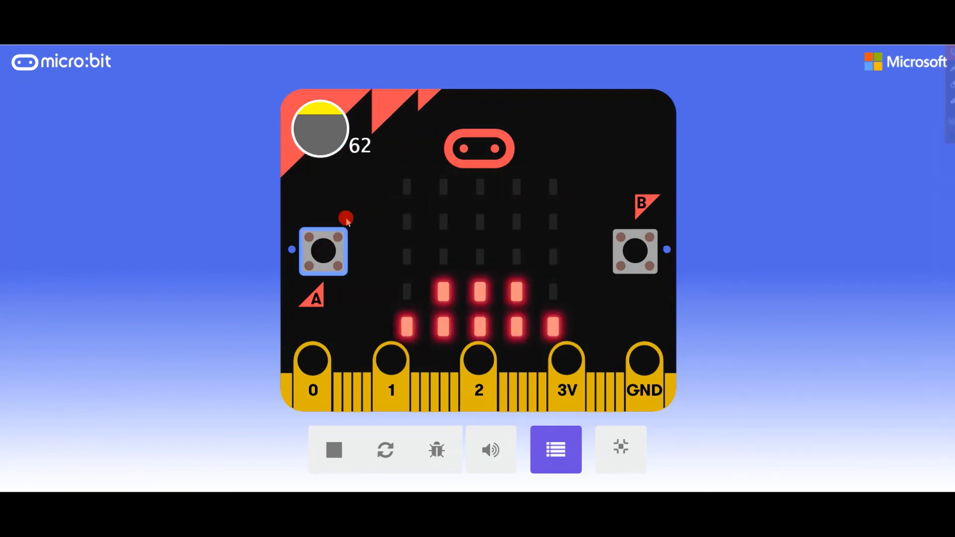
mouse_move(291, 201)
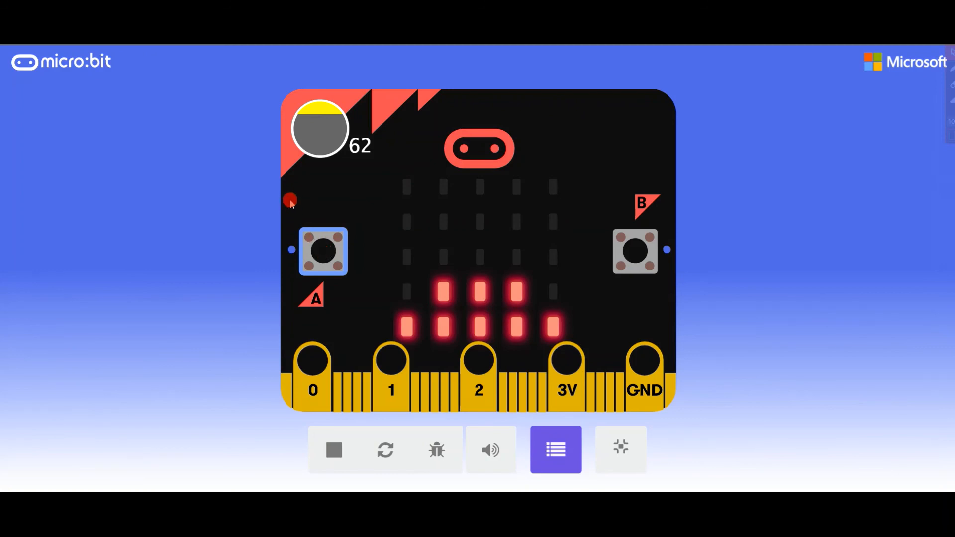